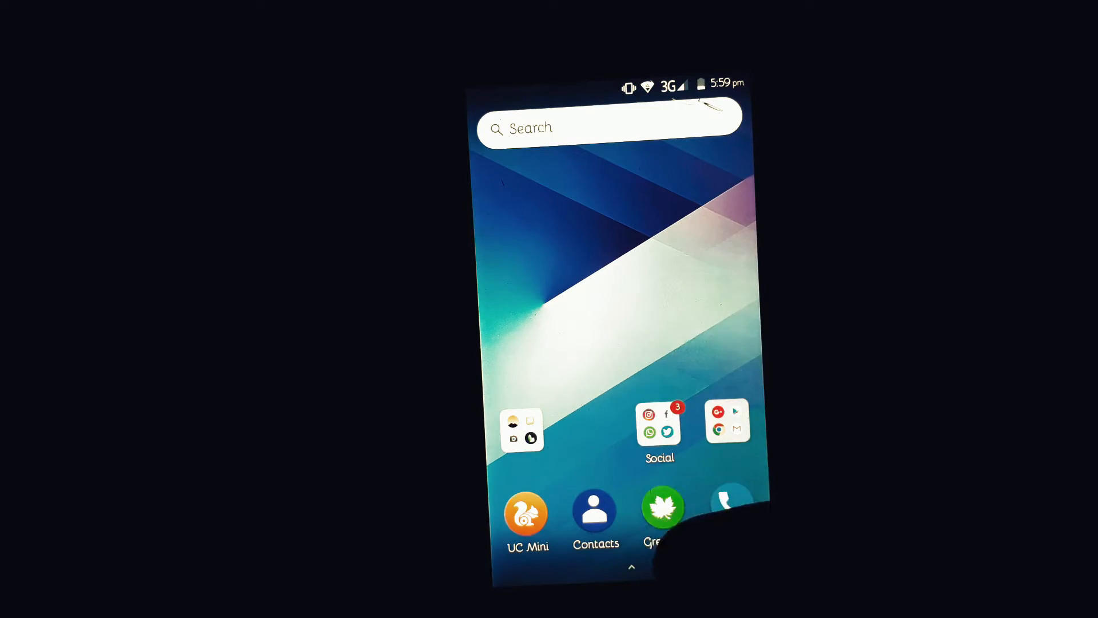
# Launch ES File Explorer from the home screen and bring up its side menu.
pyautogui.click(631, 568)
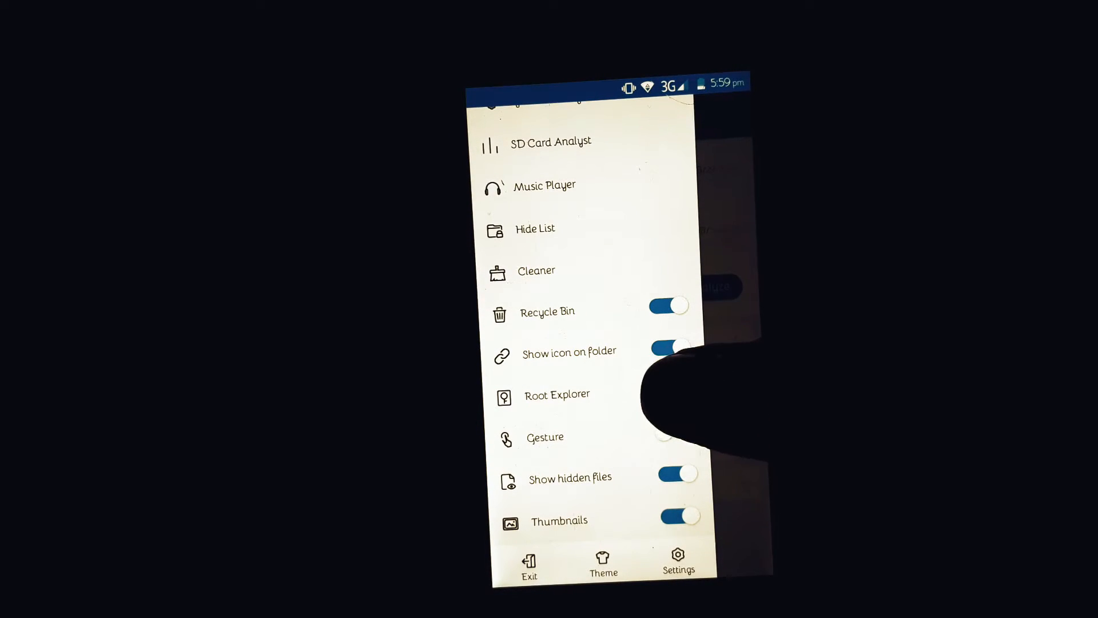
# Switch on Root Explorer and show the History list of storage locations.
pyautogui.click(669, 392)
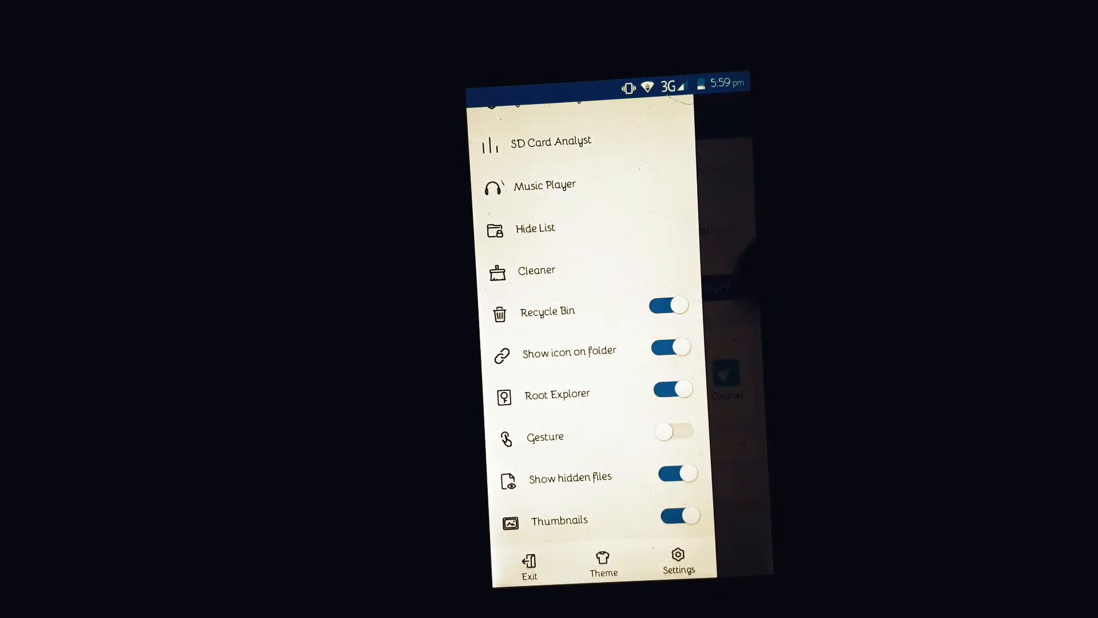
pyautogui.click(676, 474)
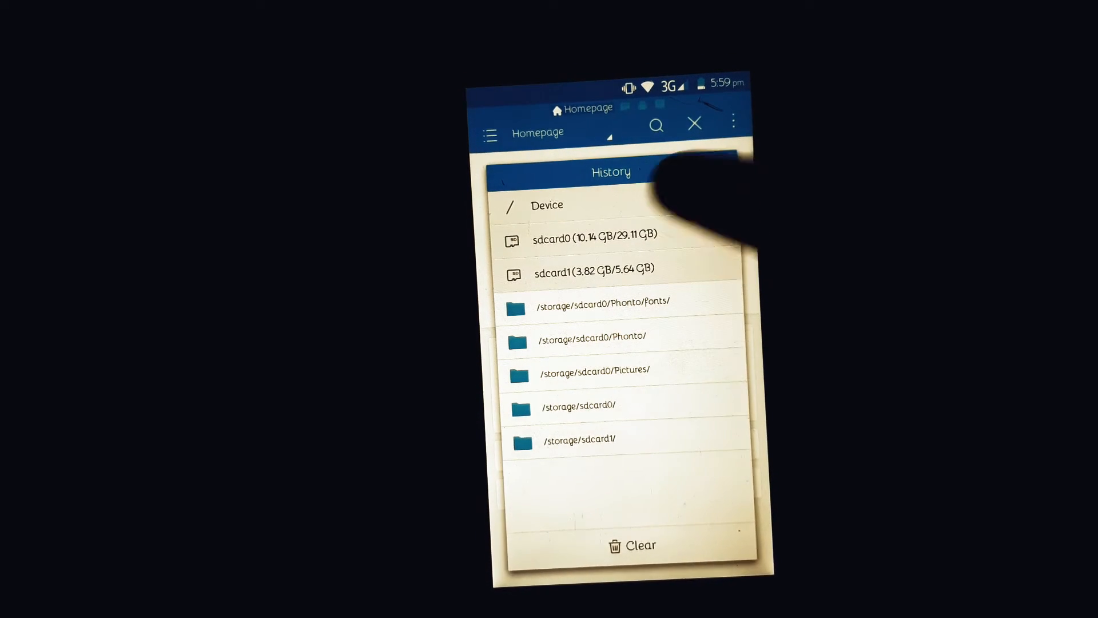
# Browse Device to the system folder and open build.prop in ES Note Editor.
pyautogui.click(546, 205)
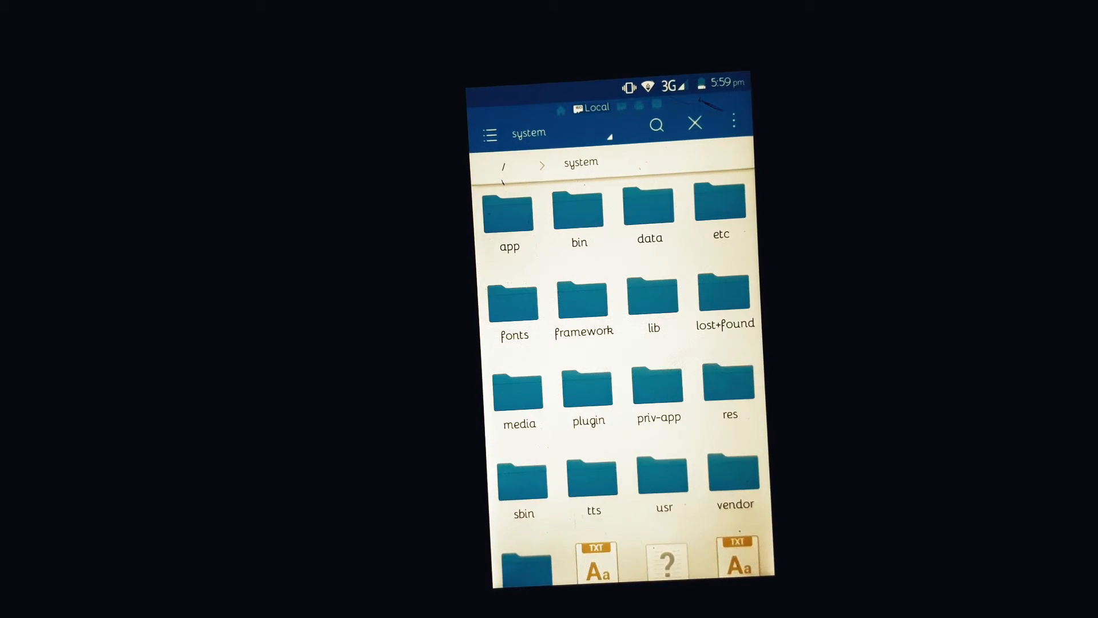
pyautogui.scroll(-3)
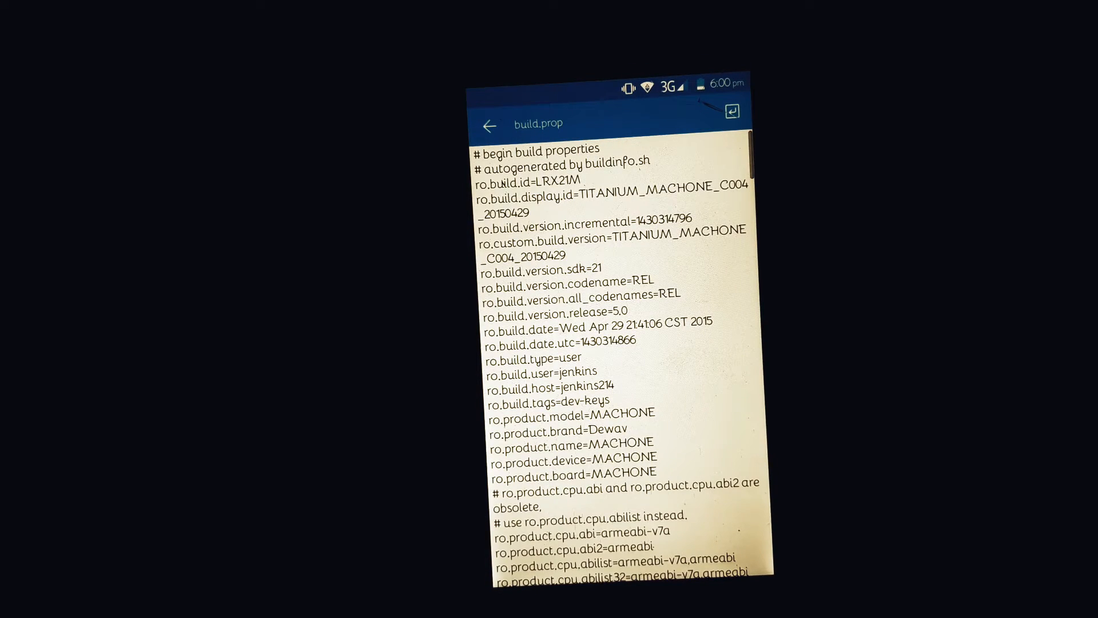
# Add qemu.hw.mainkeys=0 at the end of build.prop, save it and reboot.
pyautogui.scroll(-3)
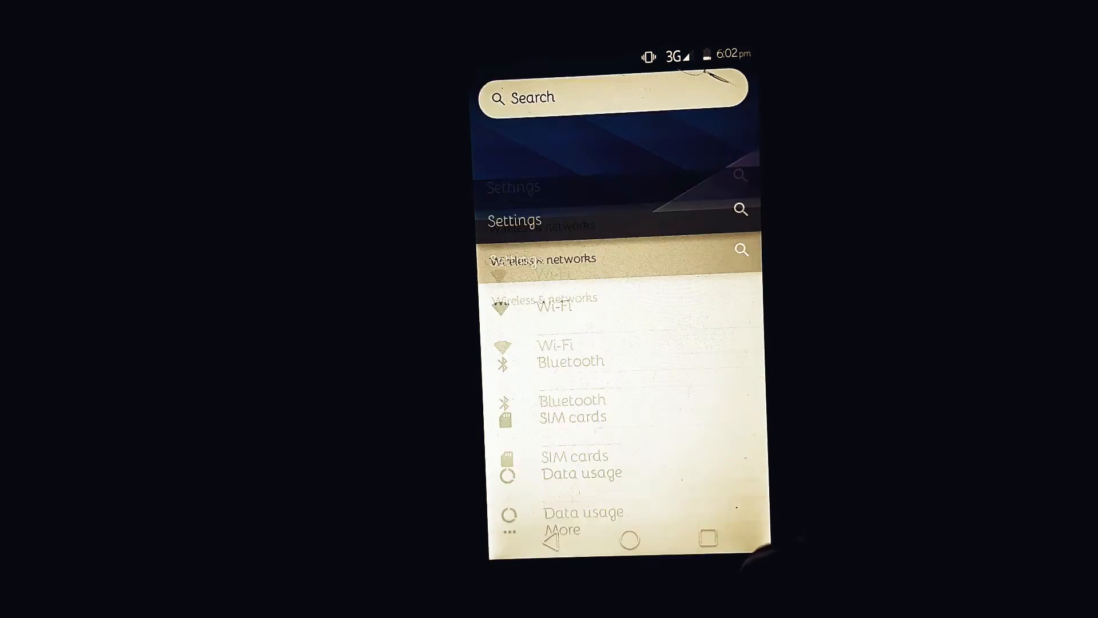
# Use the new on-screen Home key to return to the launcher home screen.
pyautogui.click(628, 539)
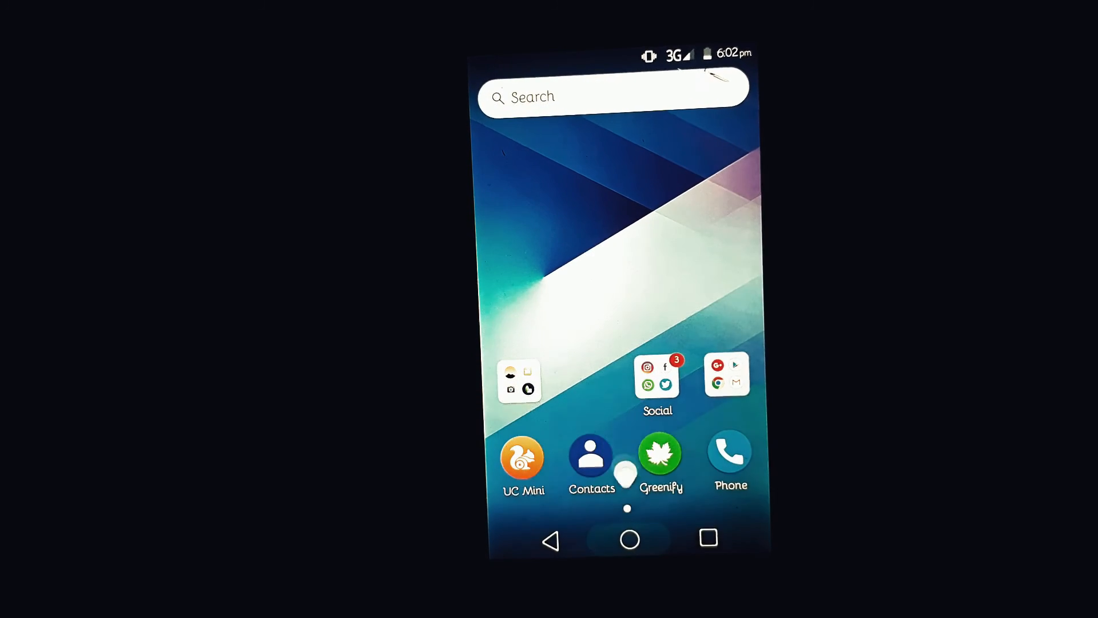